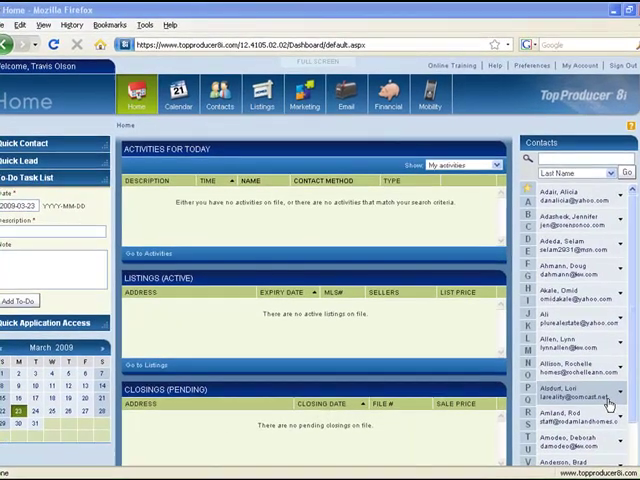
# - Open Plans Manager from the Calendar tab and scroll through the action plans list
pyautogui.click(170, 94)
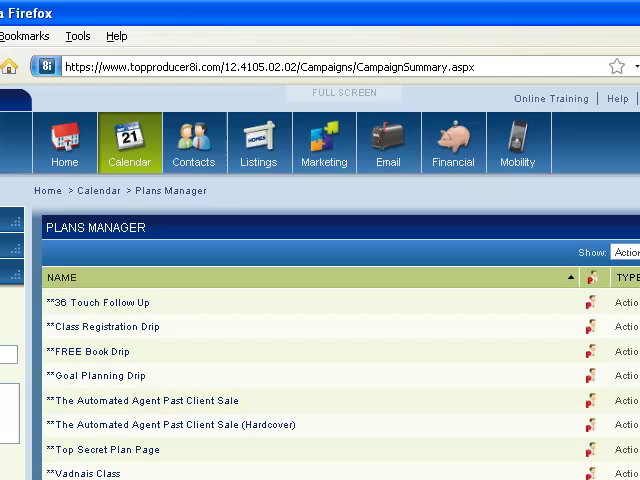
pyautogui.scroll(-3)
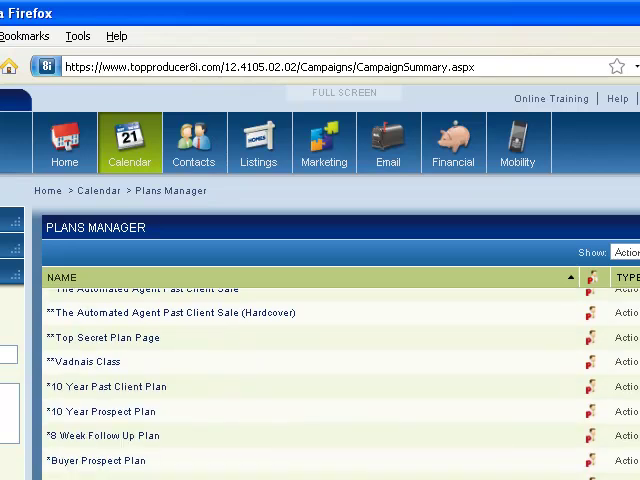
pyautogui.scroll(3)
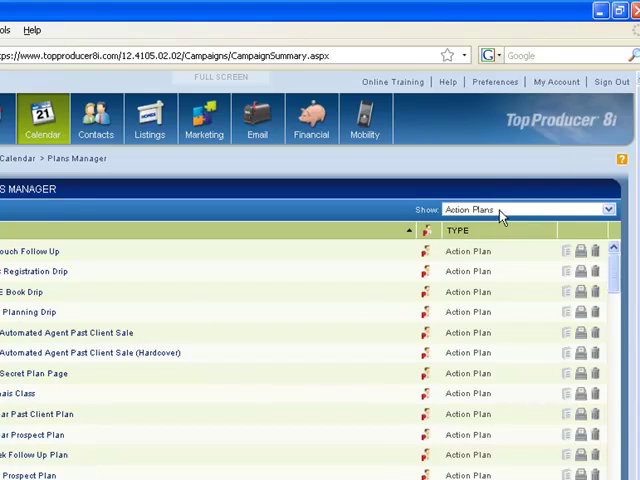
# - Switch the Show filter to Listing Plans, then to Closing Plans
pyautogui.click(607, 209)
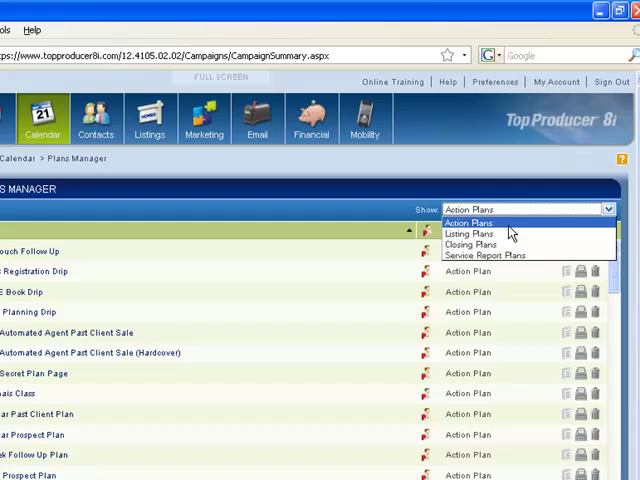
pyautogui.moveTo(488, 233)
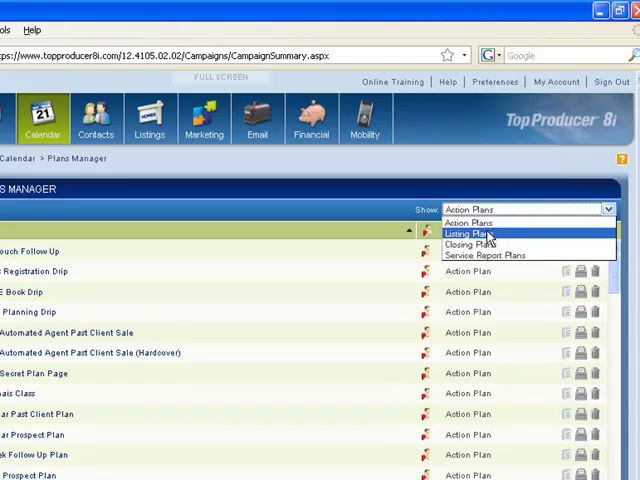
pyautogui.click(465, 233)
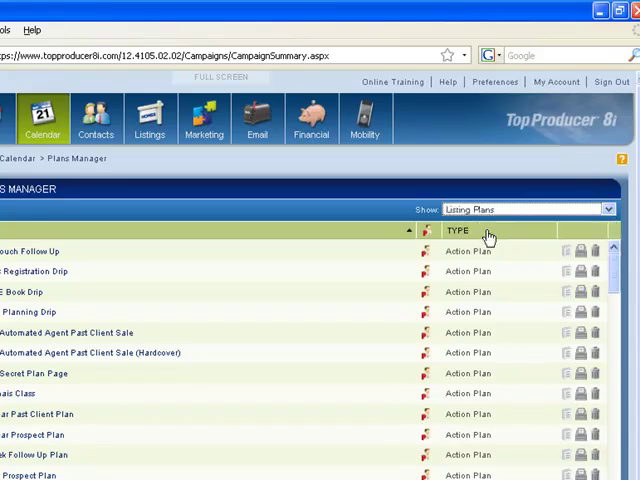
pyautogui.click(543, 209)
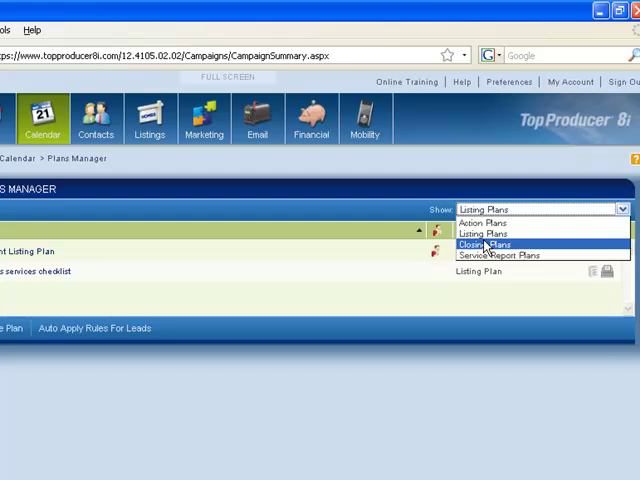
pyautogui.click(484, 244)
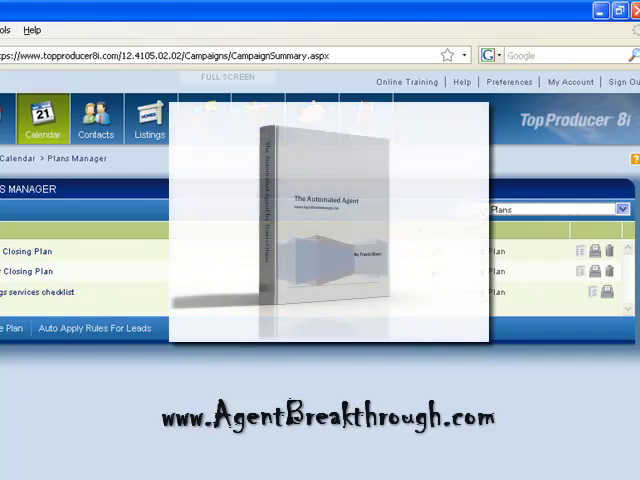
# - Set the Show filter back to Action Plans
pyautogui.click(620, 208)
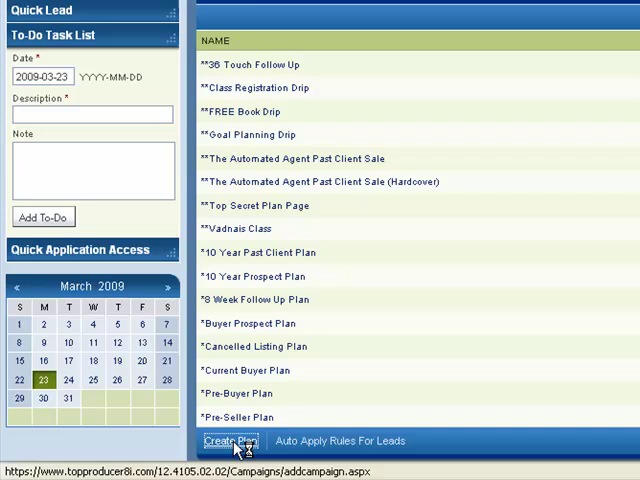
# - Start a new plan named '**VIDEO TEST' and review the Type of Plan options
pyautogui.click(228, 441)
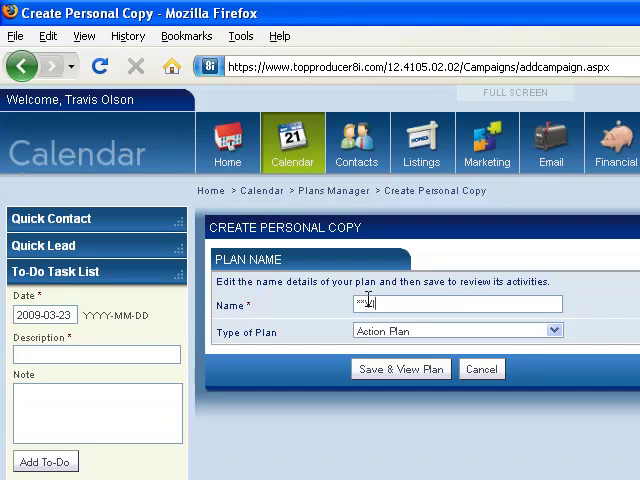
pyautogui.write('DEO TEST')
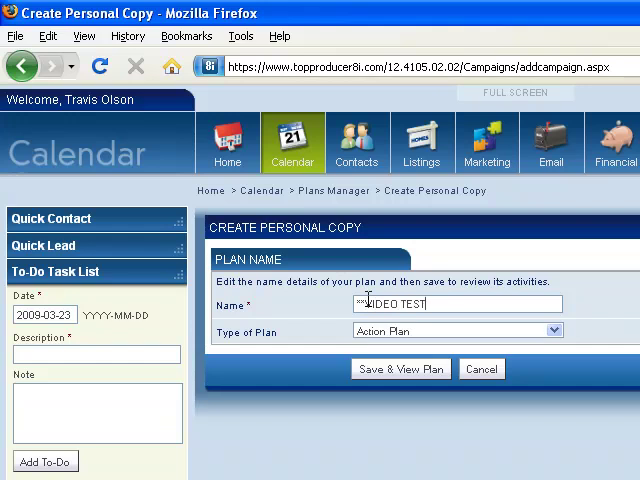
pyautogui.moveTo(415, 340)
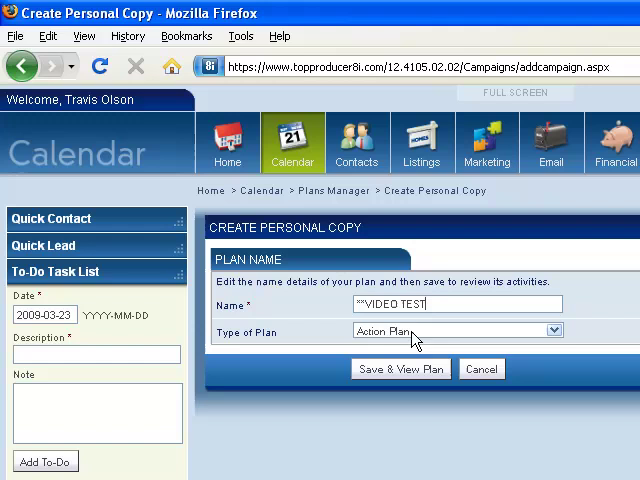
pyautogui.click(550, 331)
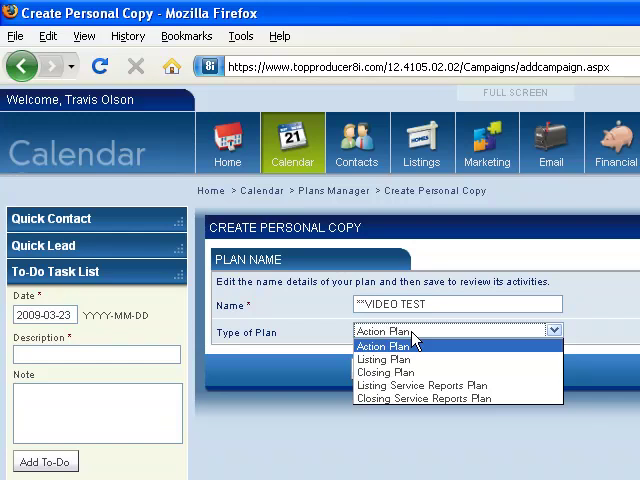
pyautogui.moveTo(390, 358)
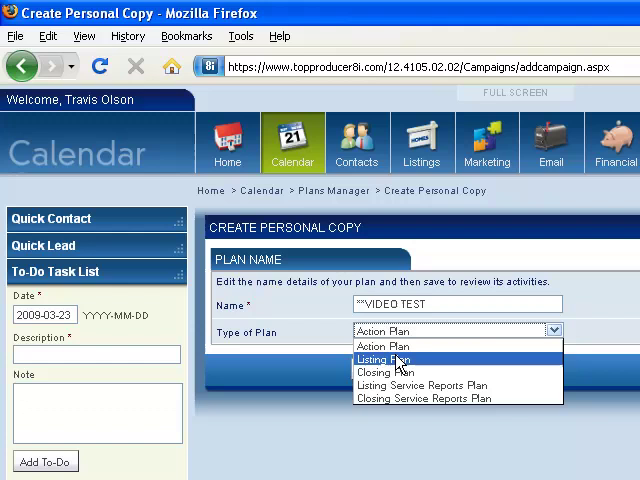
pyautogui.moveTo(382, 346)
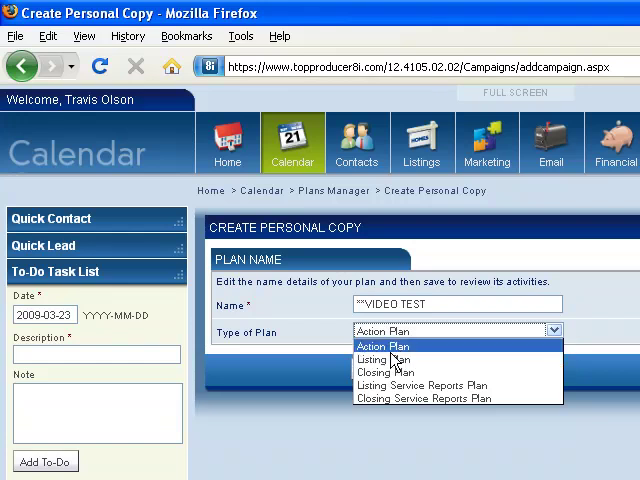
pyautogui.moveTo(382, 372)
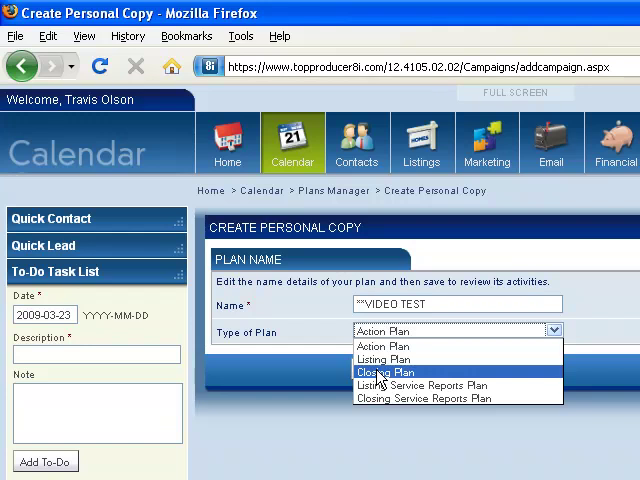
pyautogui.moveTo(405, 385)
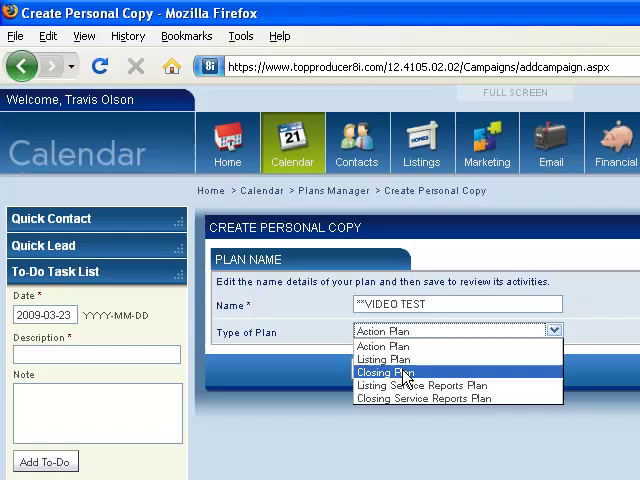
pyautogui.moveTo(384, 359)
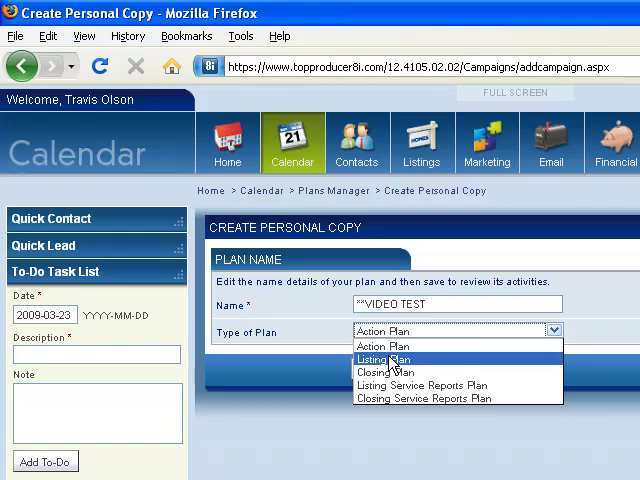
pyautogui.moveTo(390, 347)
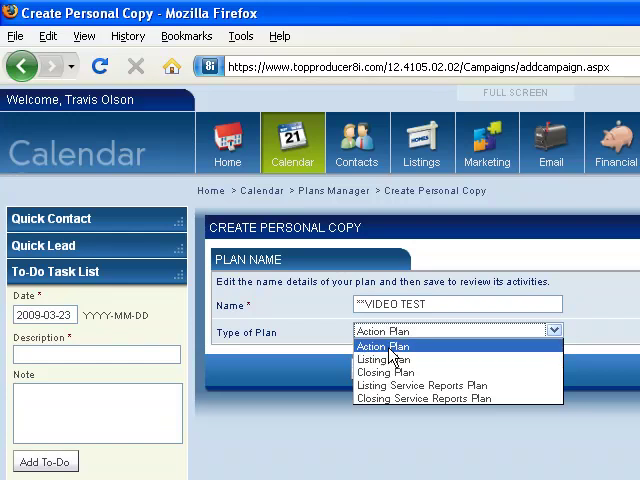
# - Save '**VIDEO TEST' as an Action Plan and view its empty activity list
pyautogui.click(380, 346)
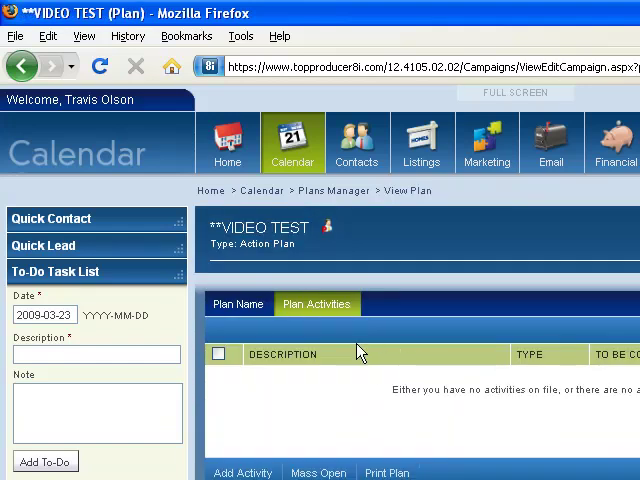
pyautogui.moveTo(306, 434)
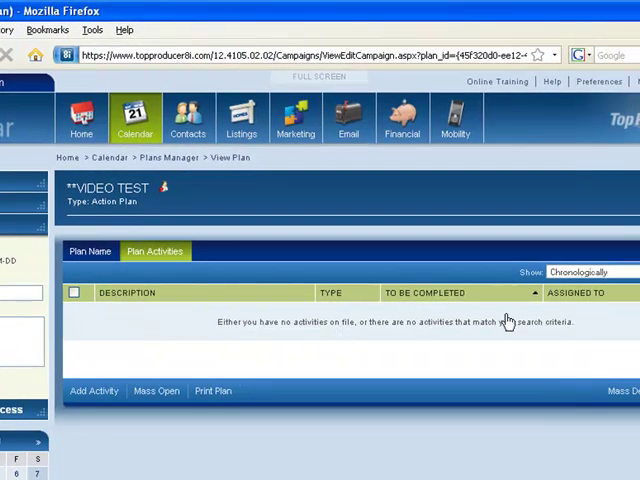
pyautogui.moveTo(505, 351)
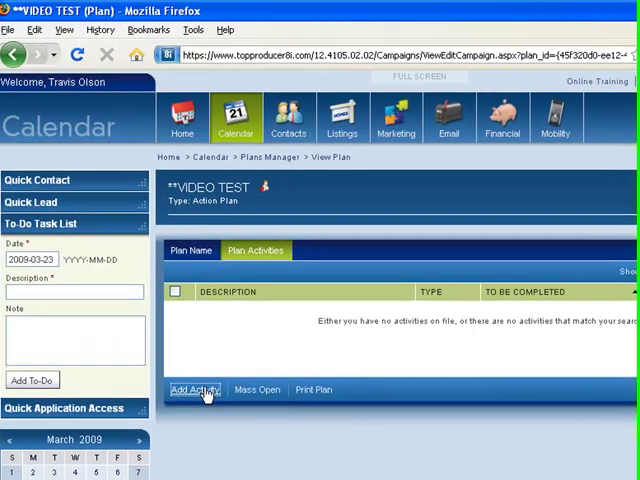
# - Add a new activity to the plan and set its type to Email
pyautogui.click(193, 390)
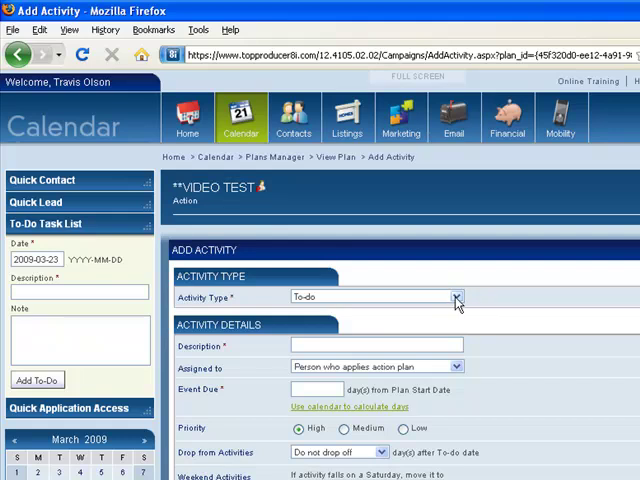
pyautogui.click(457, 297)
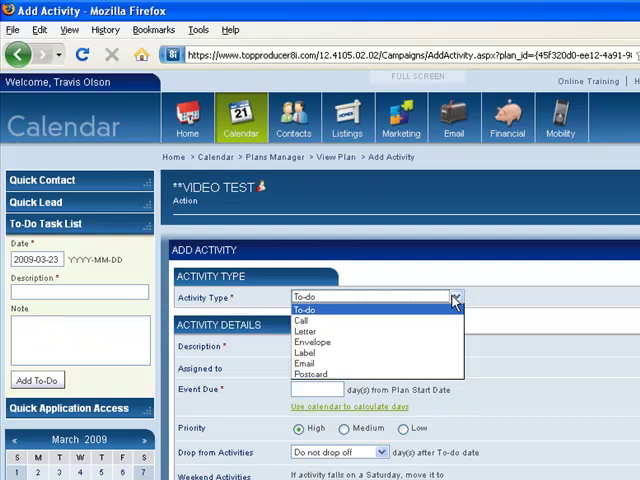
pyautogui.moveTo(449, 300)
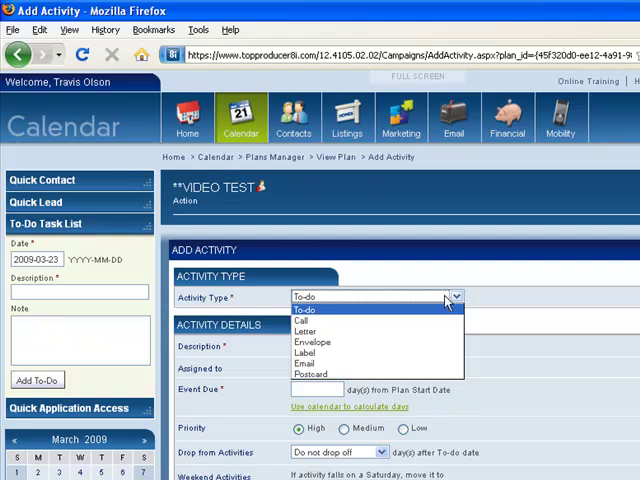
pyautogui.moveTo(393, 363)
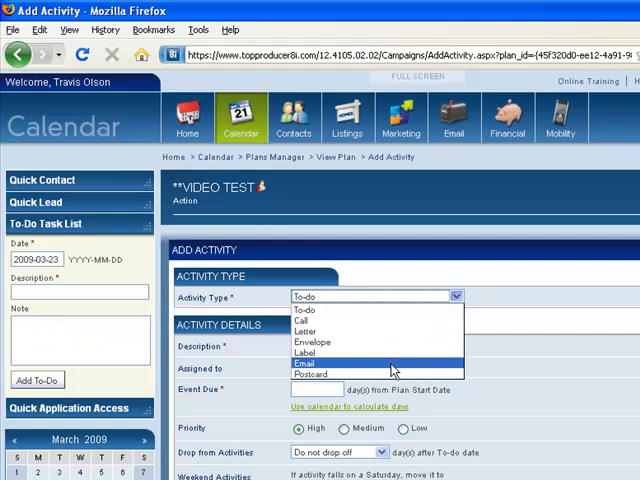
pyautogui.click(302, 362)
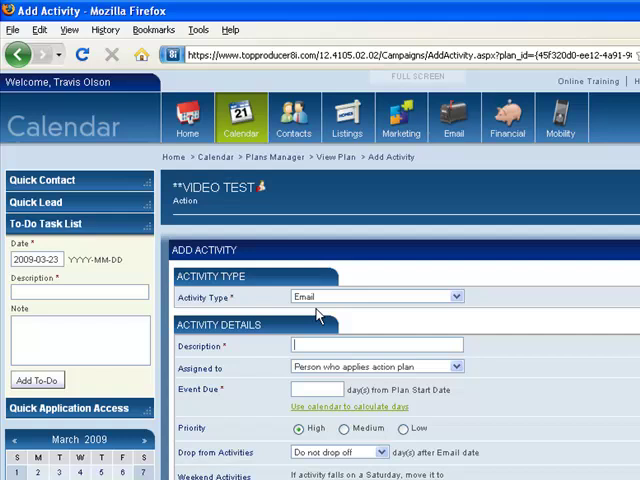
# - Describe the email as 'Email #1', due day 1, using the 1-How to Videos template
pyautogui.write('Email #1')
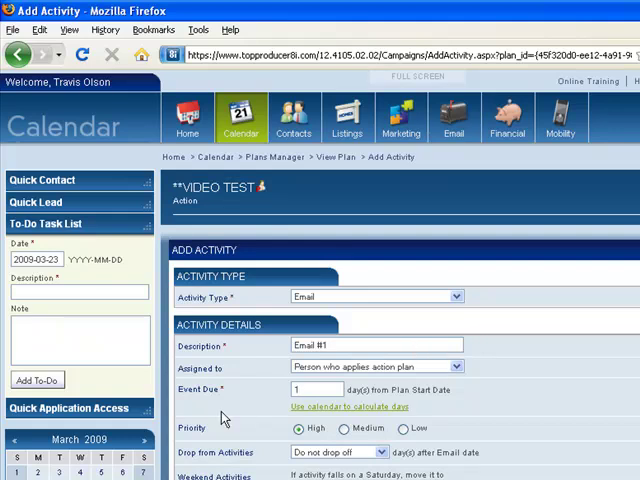
pyautogui.scroll(-3)
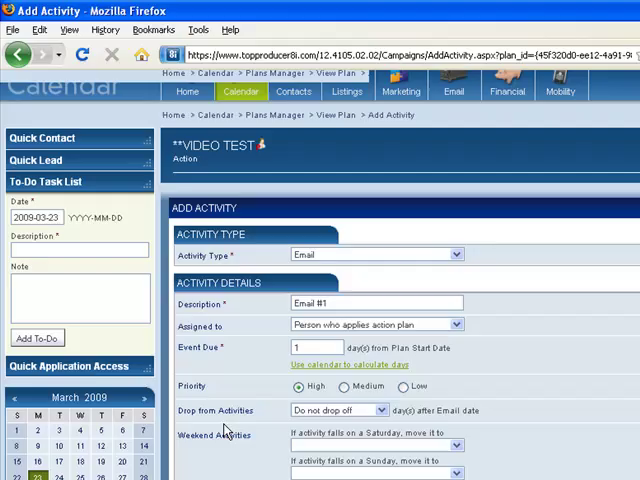
pyautogui.scroll(-3)
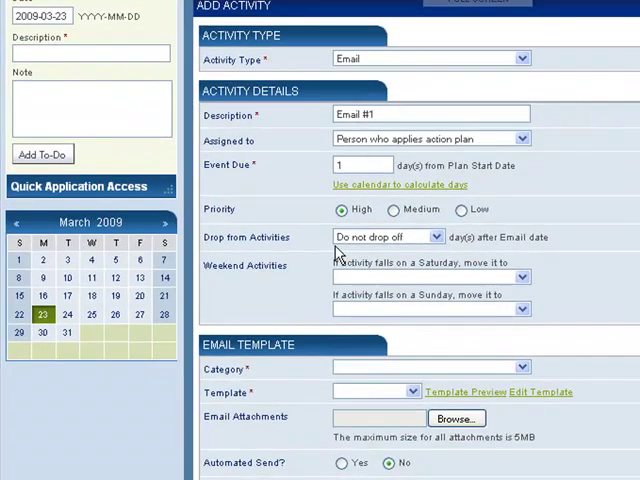
pyautogui.moveTo(327, 375)
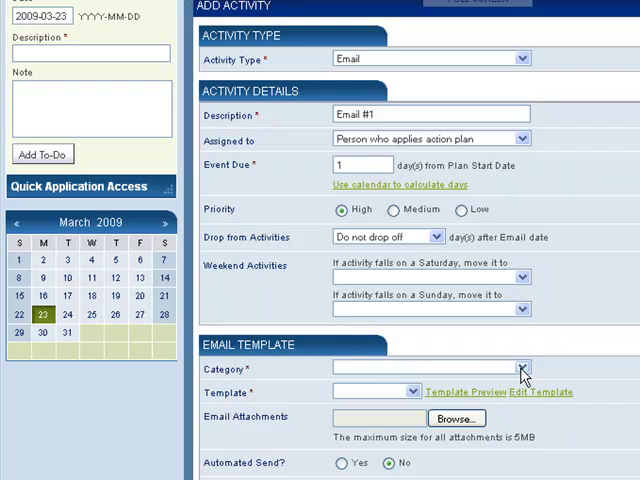
pyautogui.click(521, 369)
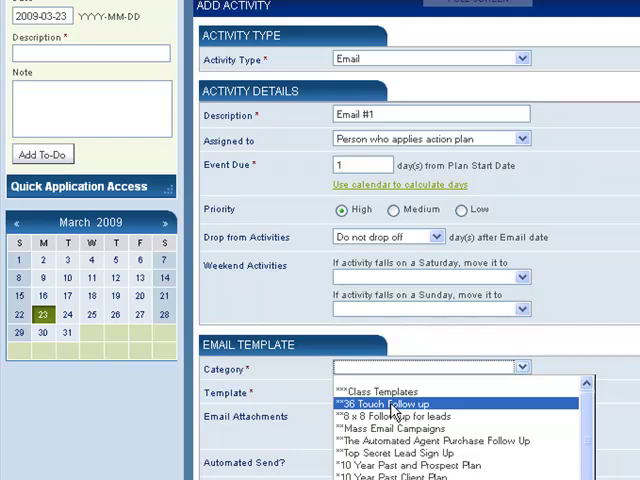
pyautogui.click(383, 403)
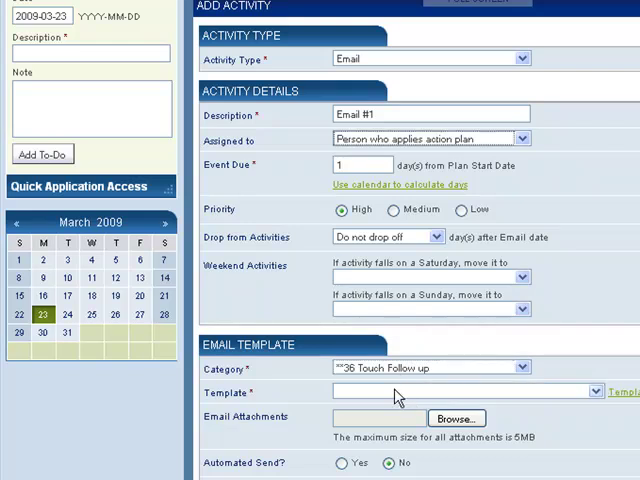
pyautogui.click(595, 391)
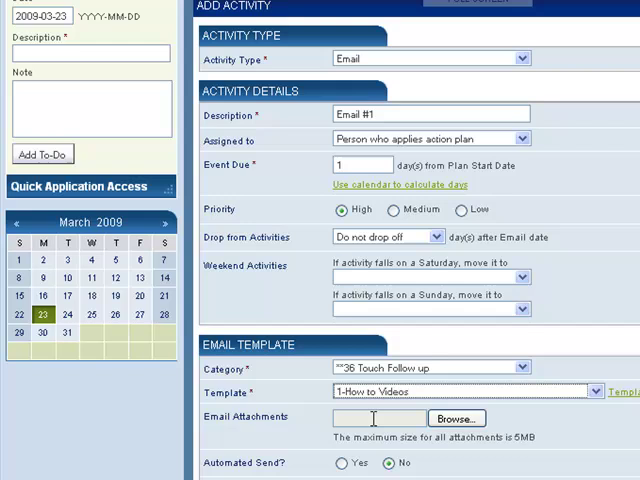
pyautogui.moveTo(490, 447)
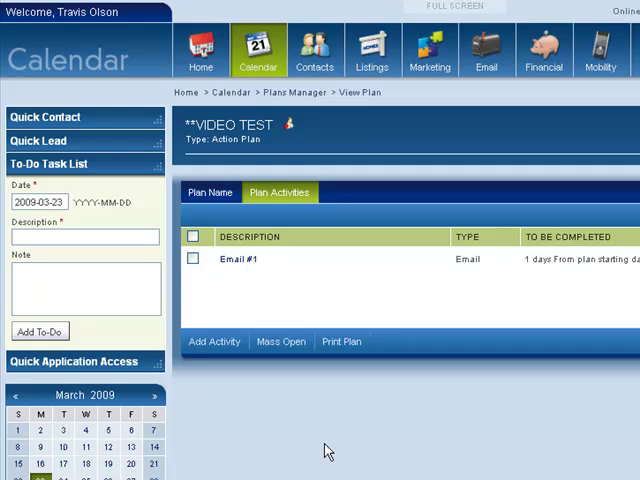
pyautogui.moveTo(228, 360)
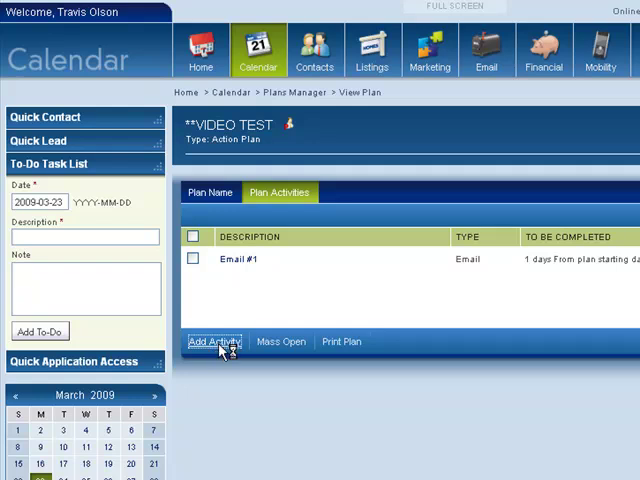
# - Add a Call activity 'Call #1' due 3 days from plan start
pyautogui.click(213, 342)
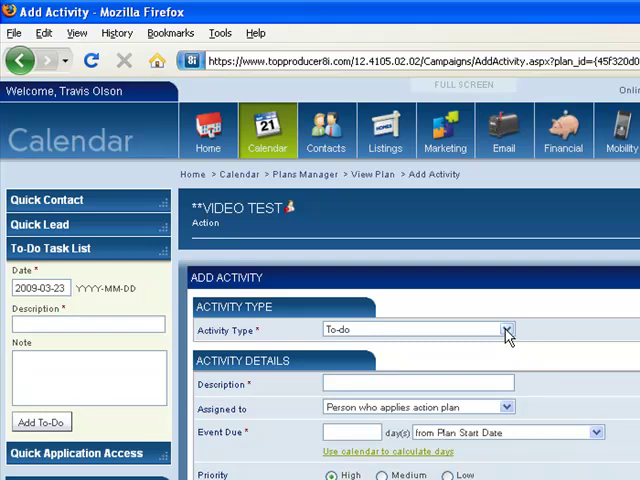
pyautogui.click(505, 329)
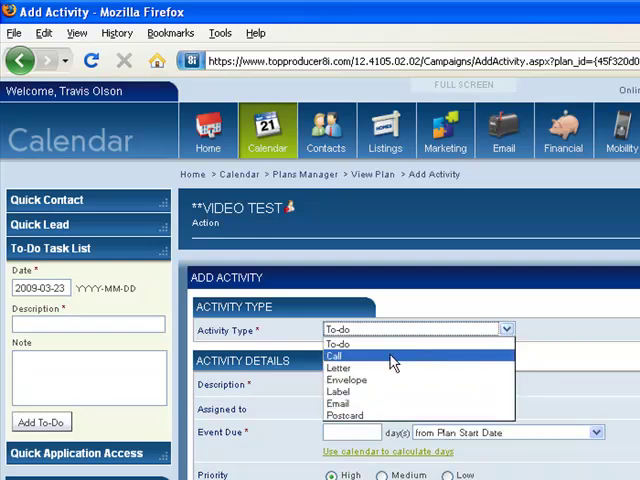
pyautogui.click(338, 356)
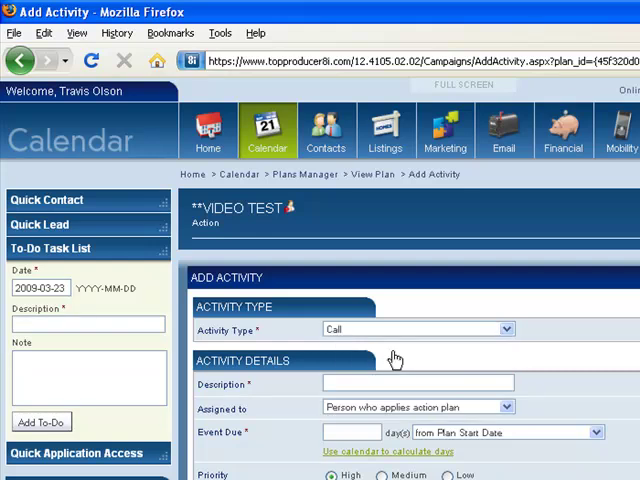
pyautogui.write('Call #1')
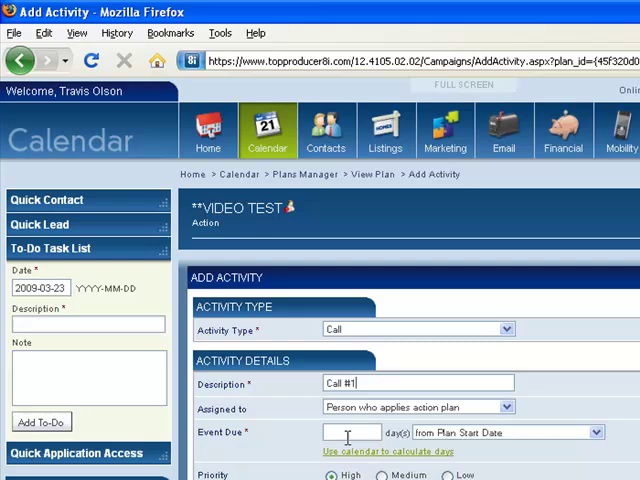
pyautogui.write('3')
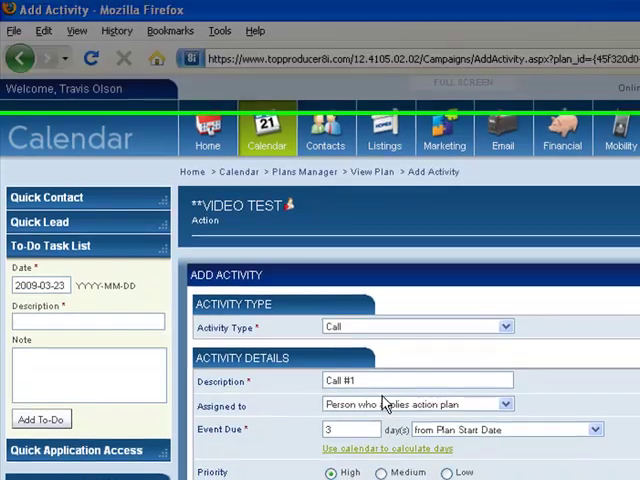
pyautogui.scroll(-3)
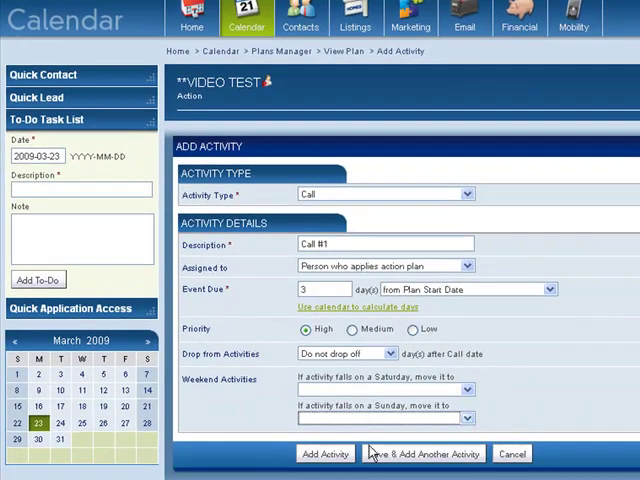
pyautogui.click(324, 453)
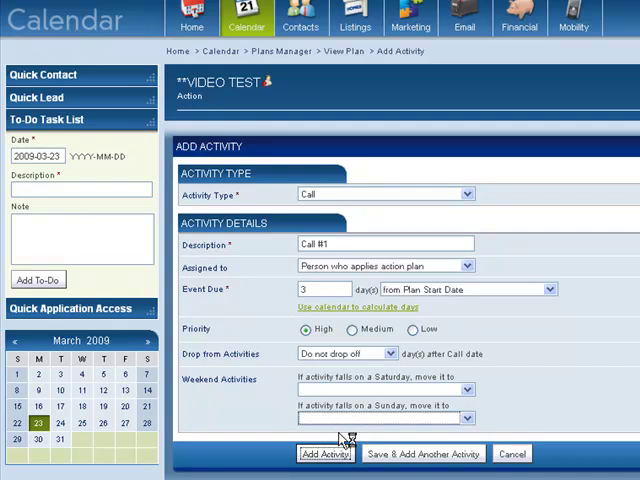
pyautogui.click(326, 453)
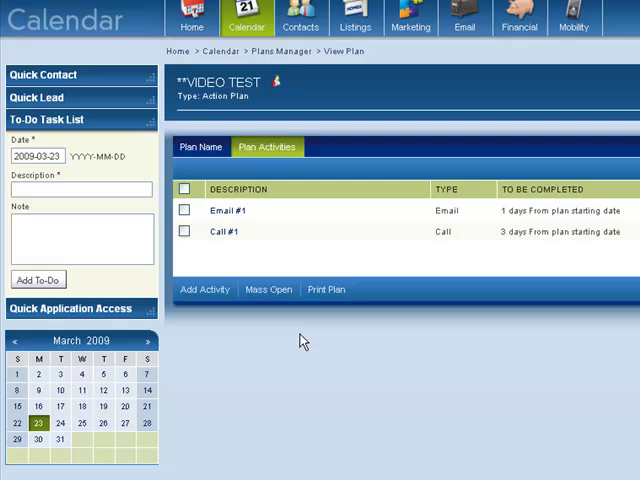